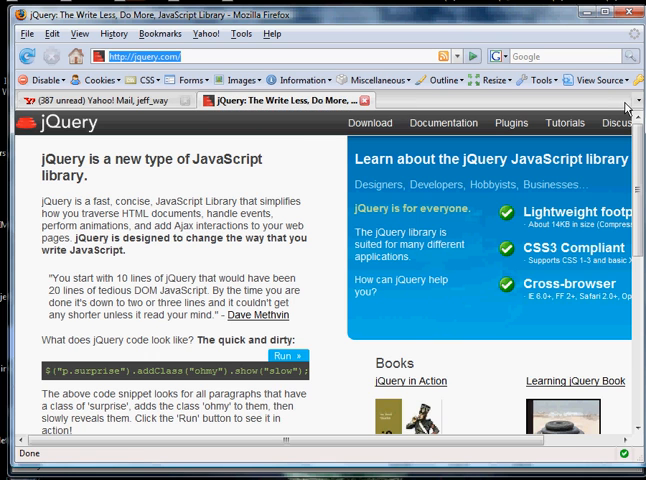
- Scroll down the jQuery homepage to the Download jQuery section
{"action": "scroll", "scroll_direction": "down", "scroll_amount": 3}
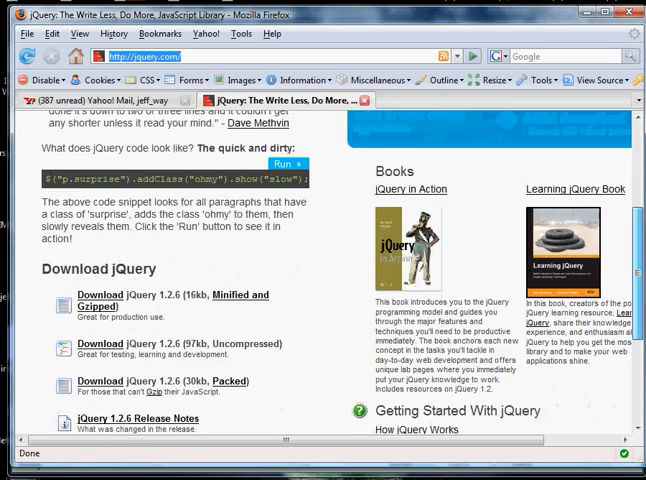
{"action": "scroll", "scroll_direction": "down", "scroll_amount": 3}
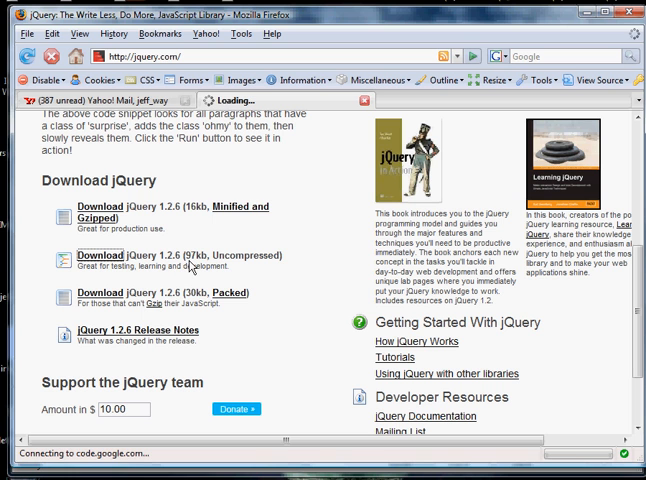
{"action": "mouse_move", "coordinate": [245, 273]}
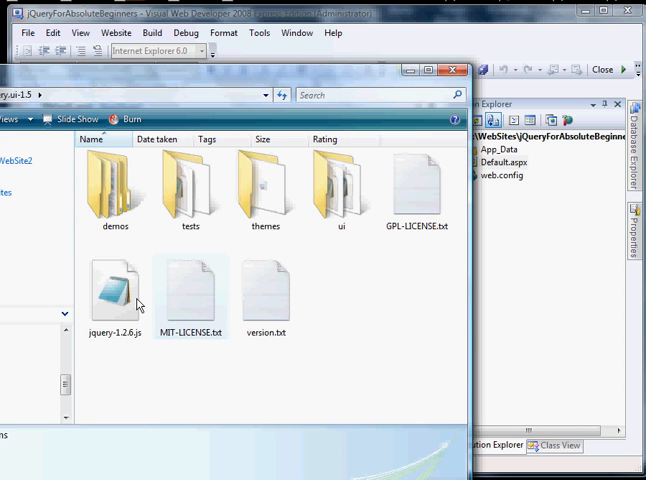
- Select the jquery-1.2.6.js file in the Explorer window
{"action": "left_click", "coordinate": [452, 69]}
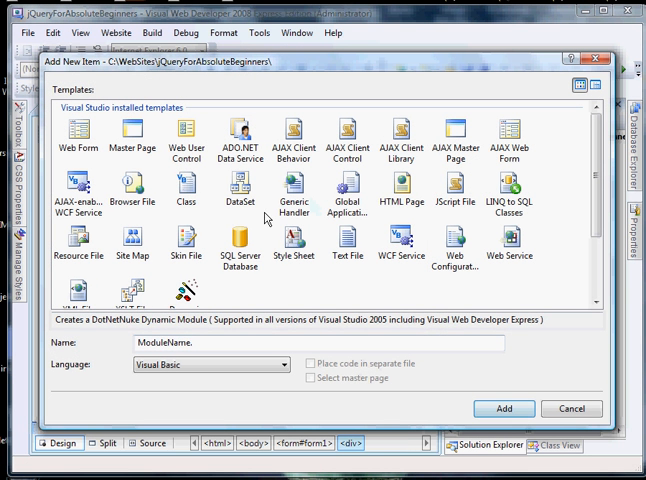
- Add an HTML page named index, then delete Default.aspx and web.config
{"action": "left_click", "coordinate": [399, 190]}
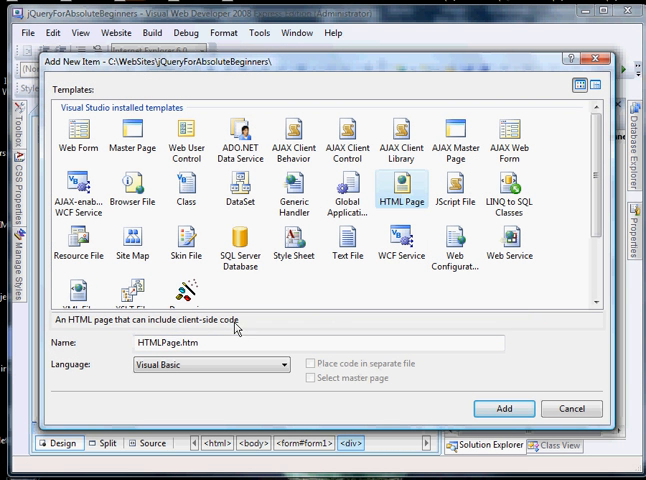
{"action": "type", "text": "index"}
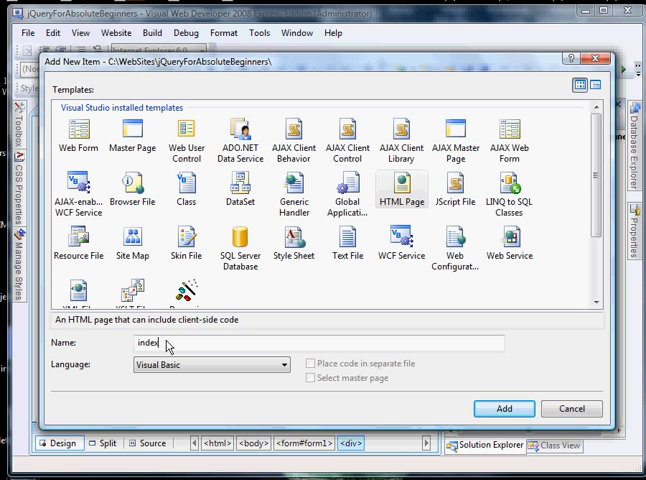
{"action": "left_click", "coordinate": [505, 408]}
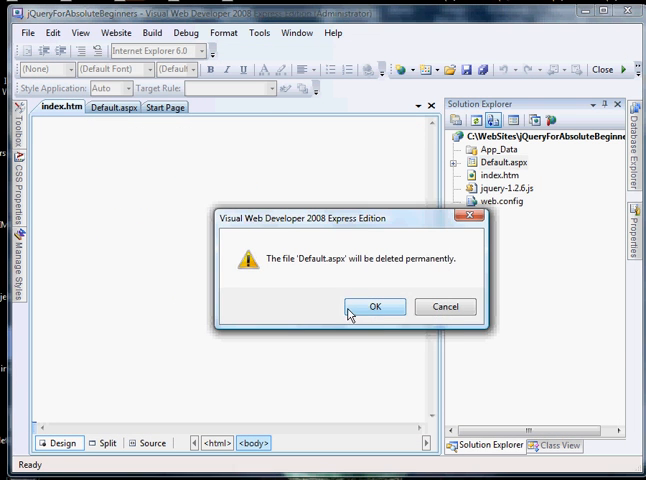
{"action": "left_click", "coordinate": [375, 306]}
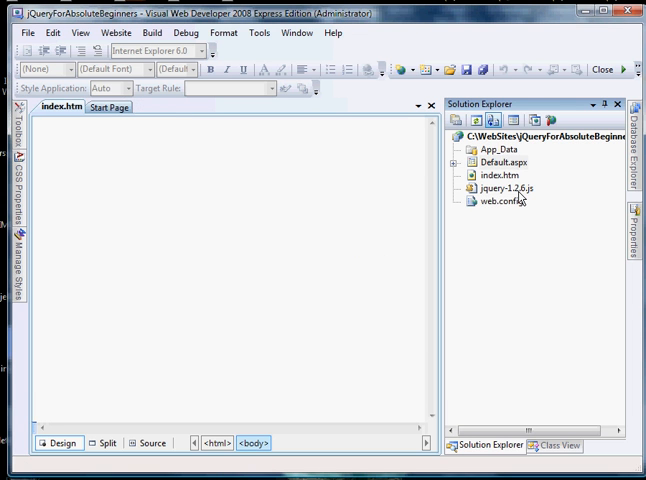
{"action": "right_click", "coordinate": [492, 188]}
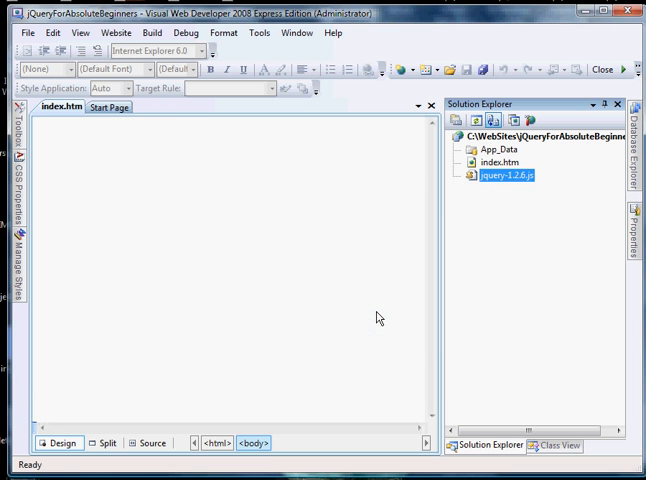
{"action": "mouse_move", "coordinate": [226, 396]}
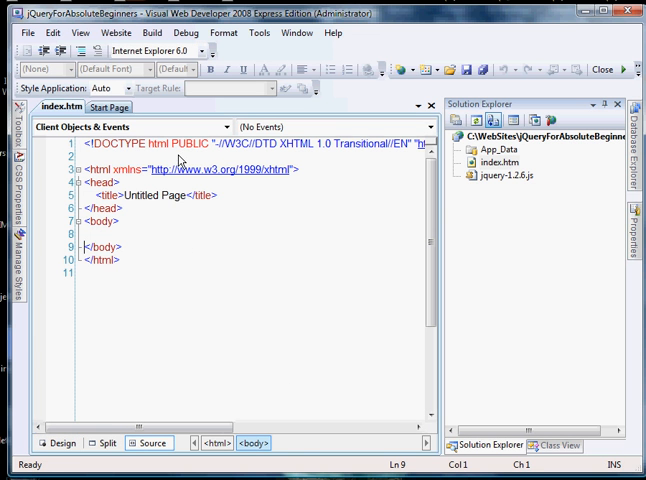
{"action": "mouse_move", "coordinate": [148, 203]}
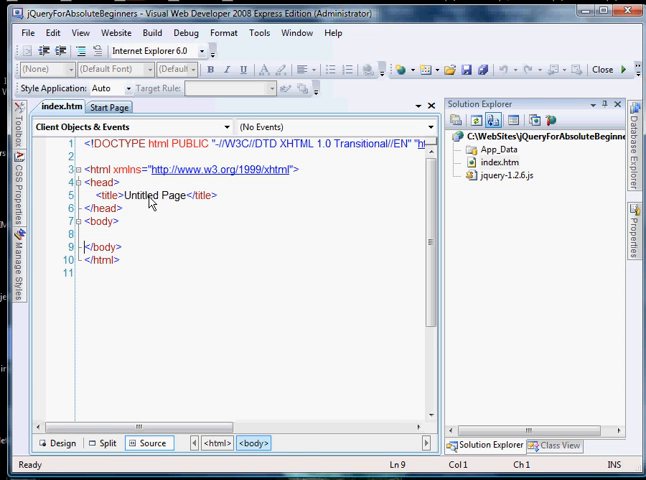
- Retitle the page from 'Untitled Page' to 'jQuery For Absolute Beginners'
{"action": "double_click", "coordinate": [163, 195]}
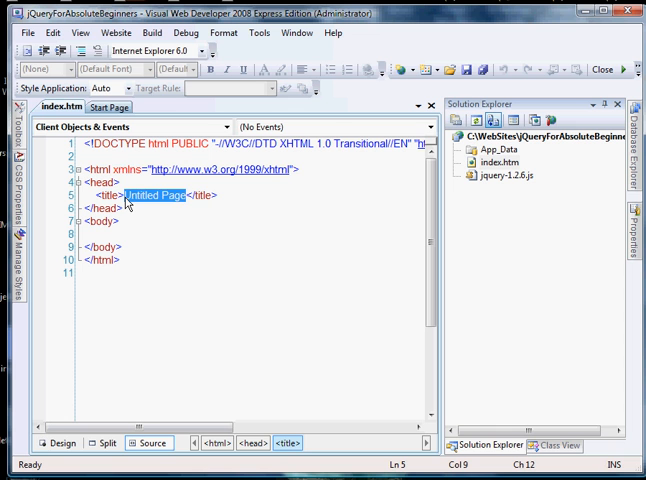
{"action": "type", "text": "jQuery For Ab"}
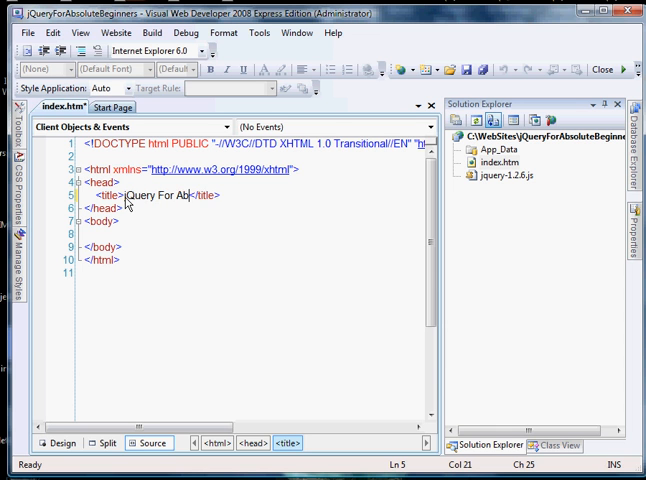
{"action": "type", "text": "solute Beginners"}
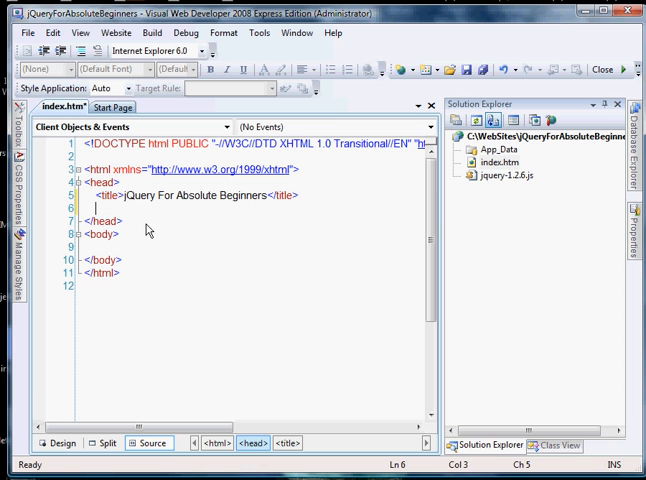
- Add <script src="jquery-1.2.6.js" type="text/javascript"> to the page head
{"action": "left_click", "coordinate": [512, 174]}
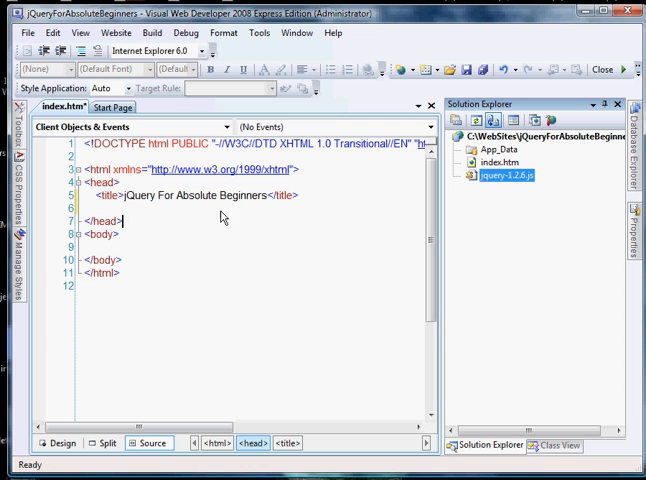
{"action": "type", "text": "<script src=\"jquery-1.2.6.js\" type=\"text/javascript\"></script>"}
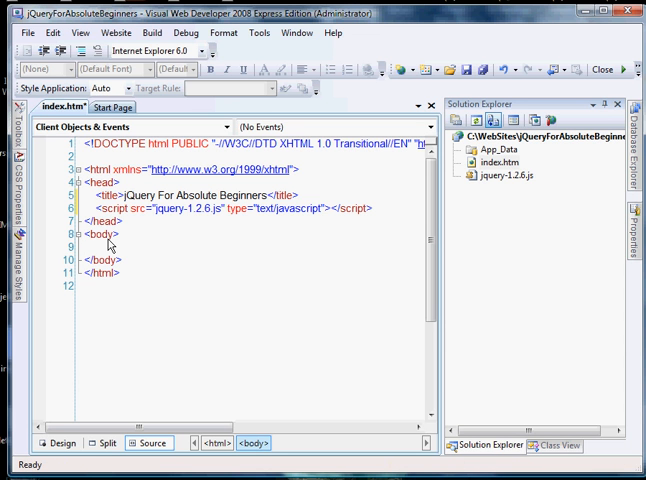
{"action": "left_click", "coordinate": [86, 246]}
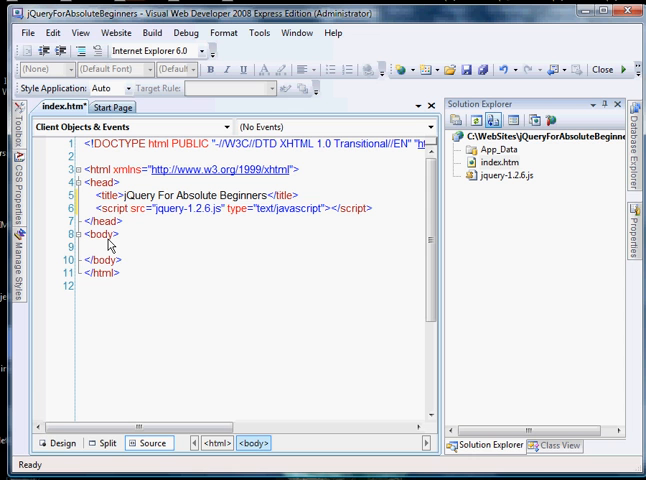
- Type a <p> element in the body with 'This is data.' text
{"action": "type", "text": "<p>"}
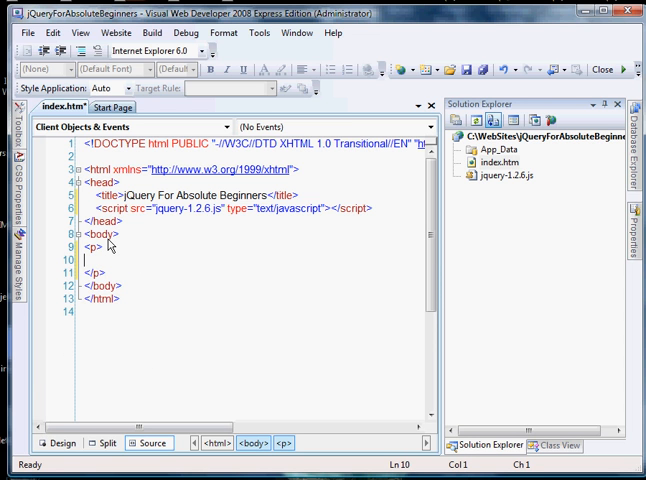
{"action": "type", "text": "Th"}
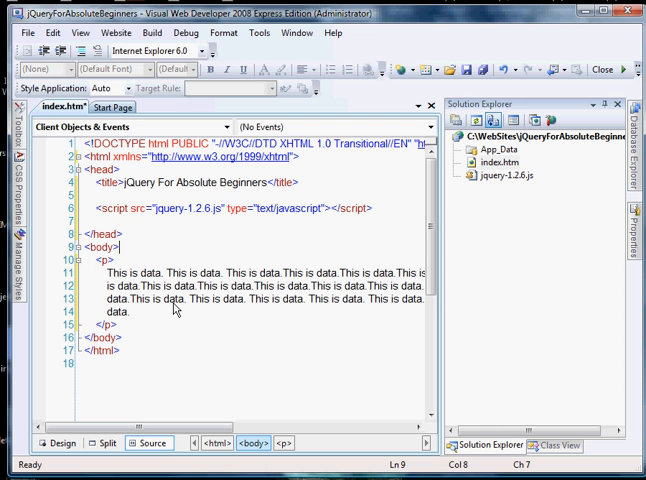
- Add a paragraphAnchor link reading 'Click To Read Paragraph!' above the paragraph and save
{"action": "type", "text": "<a href=\""}
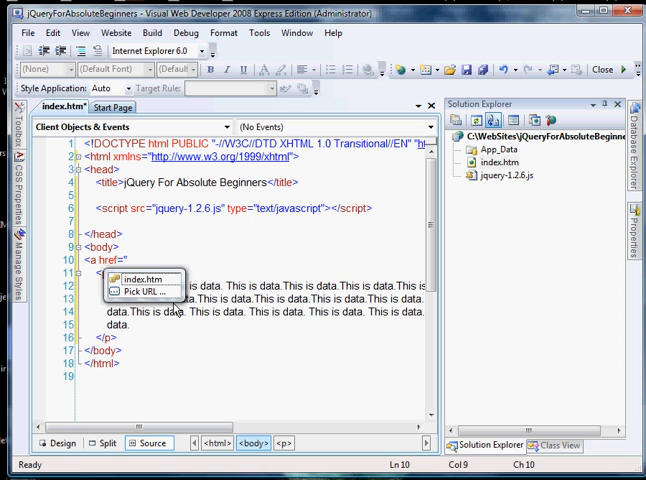
{"action": "type", "text": "#\" id="}
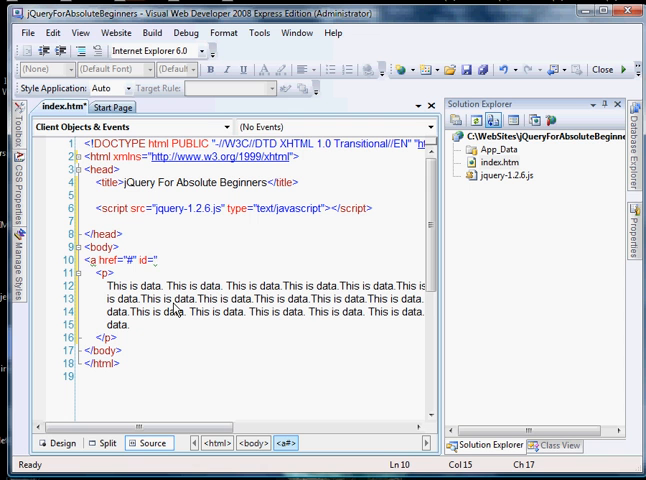
{"action": "type", "text": "paragraphAnchor\" />"}
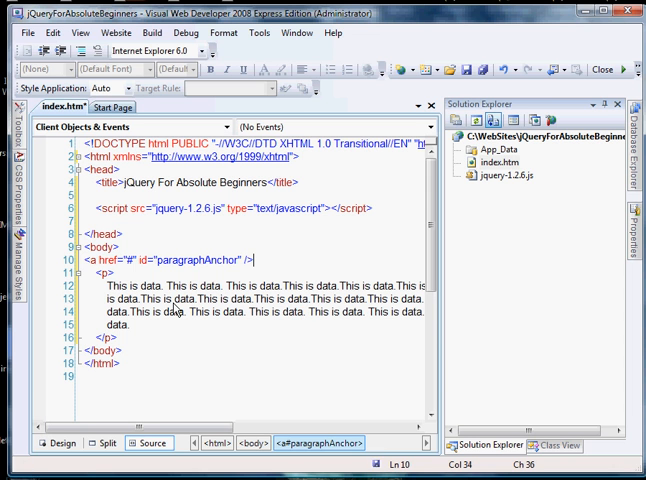
{"action": "key", "text": "ctrl+s"}
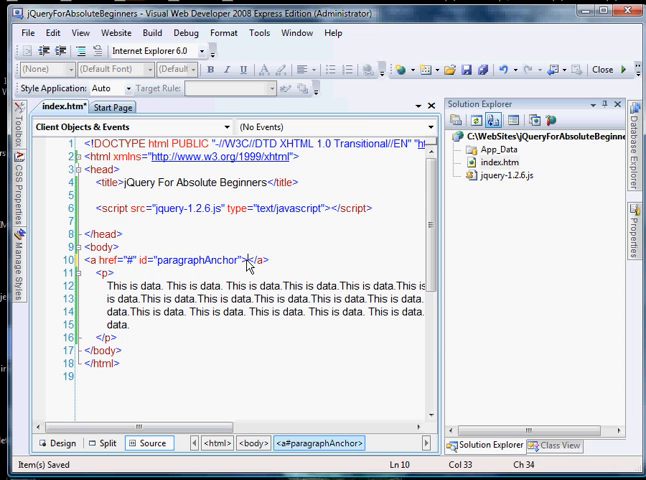
{"action": "type", "text": "Click To"}
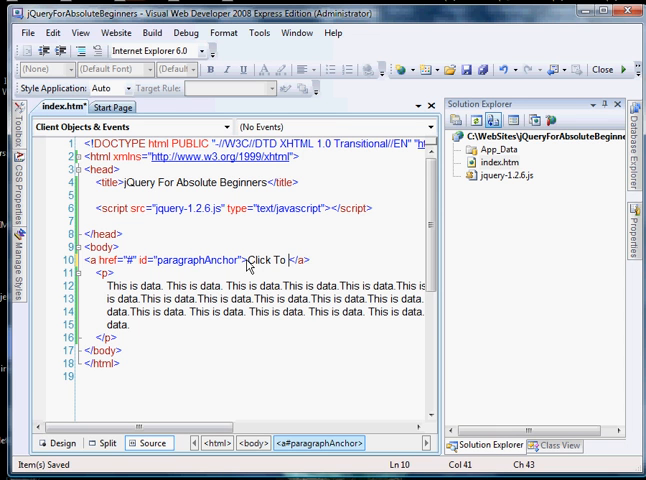
{"action": "type", "text": "Read Paragraph"}
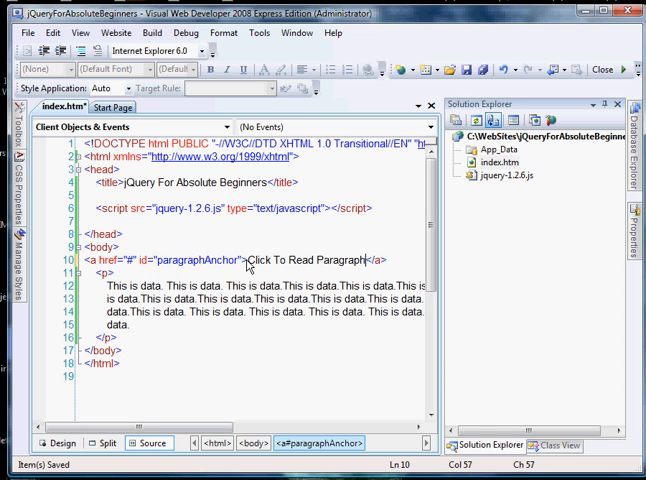
{"action": "type", "text": "!"}
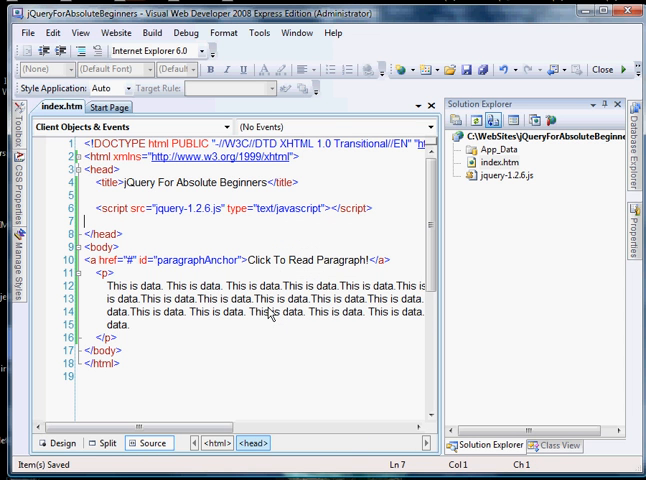
- Preview index.htm in Firefox, then return to the page source
{"action": "left_click", "coordinate": [270, 312]}
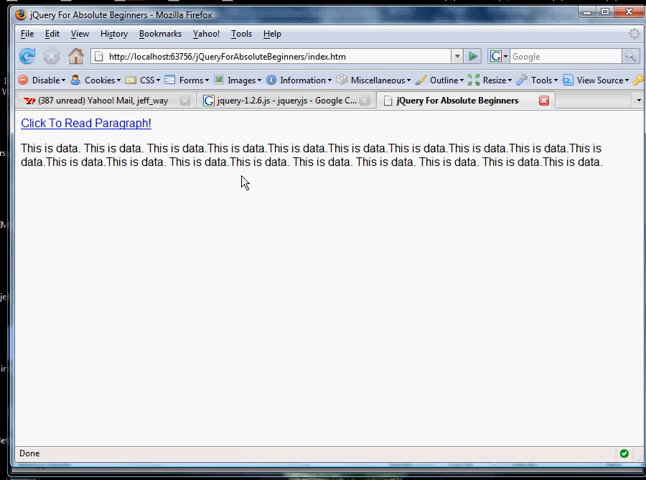
{"action": "left_click", "coordinate": [84, 122]}
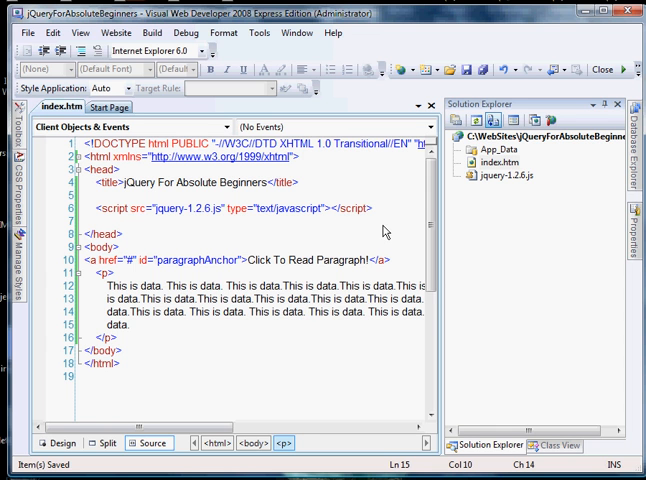
- Start a new text/javascript script block in the page head
{"action": "left_click", "coordinate": [372, 208]}
{"action": "type", "text": "<"}
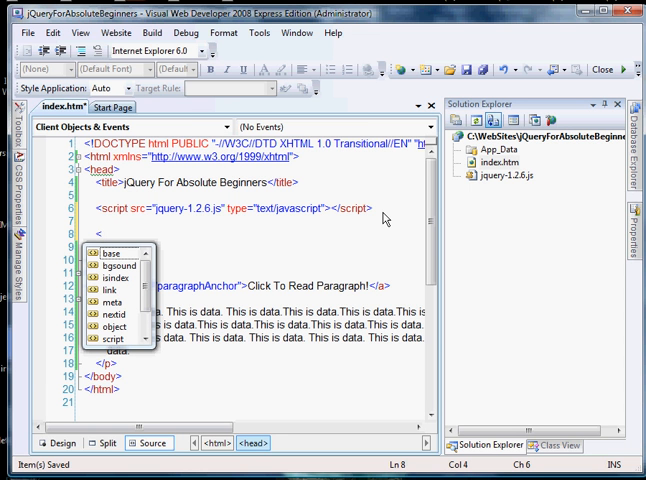
{"action": "type", "text": "scrip"}
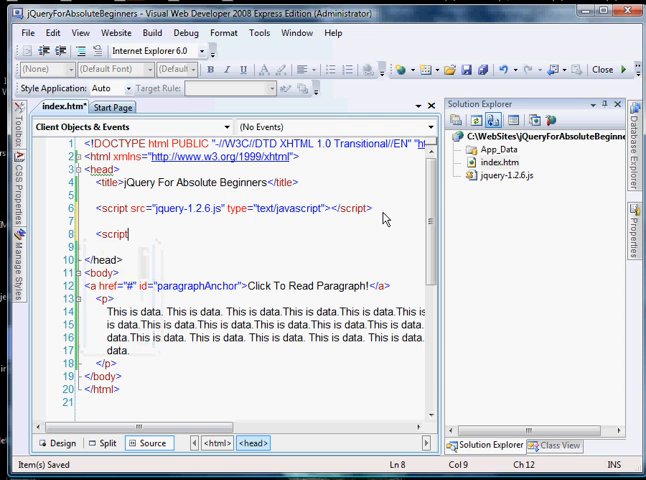
{"action": "type", "text": "type=\"text/javascript\">"}
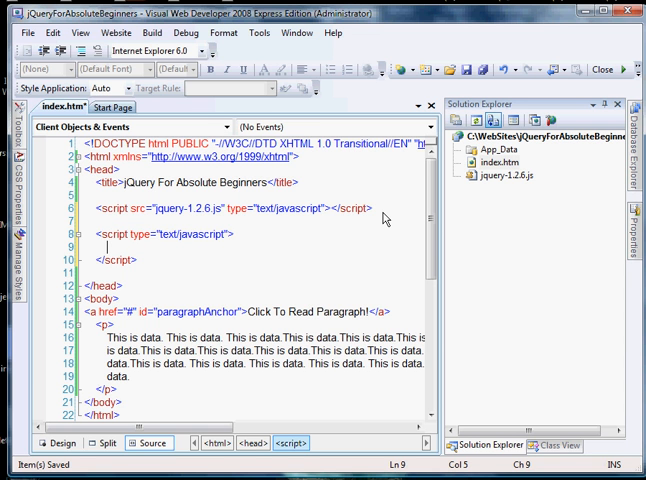
- Type an empty $(document).ready(function() { }); handler inside the script block
{"action": "type", "text": "$"}
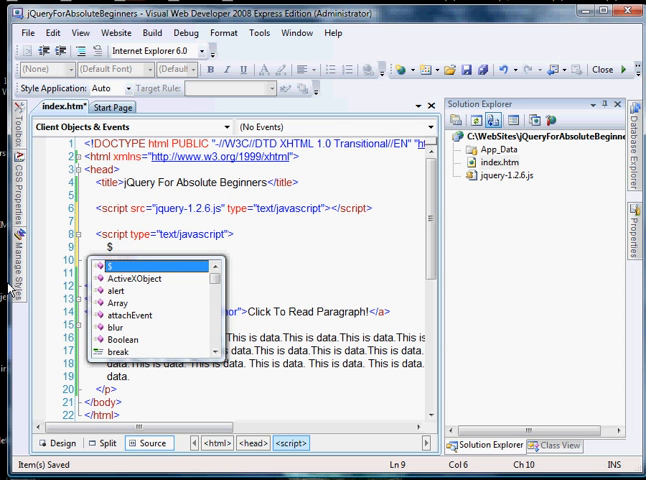
{"action": "type", "text": "("}
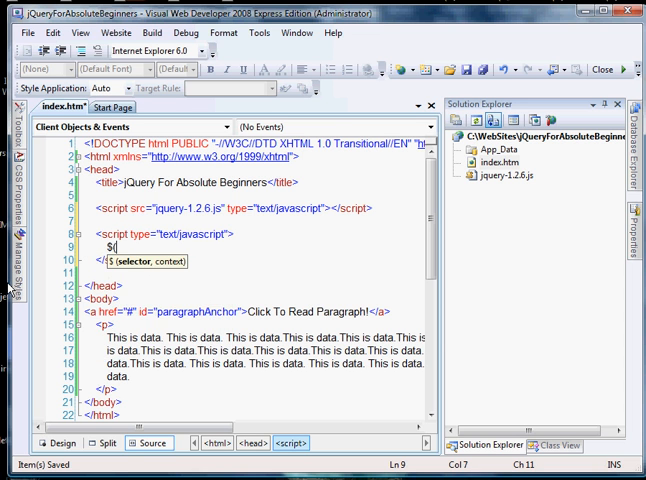
{"action": "type", "text": "document"}
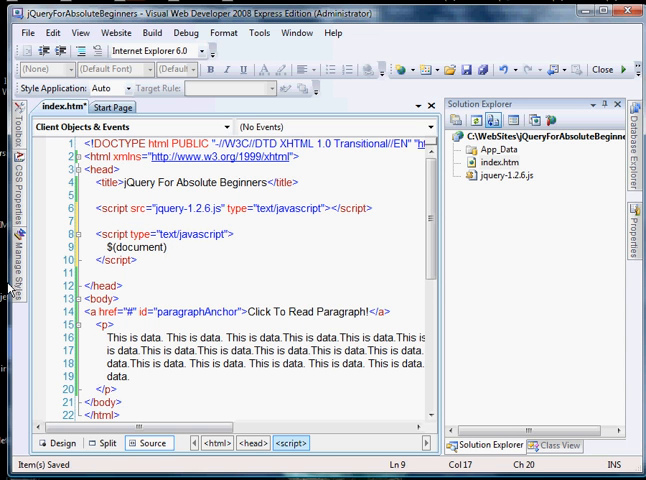
{"action": "type", "text": ".read"}
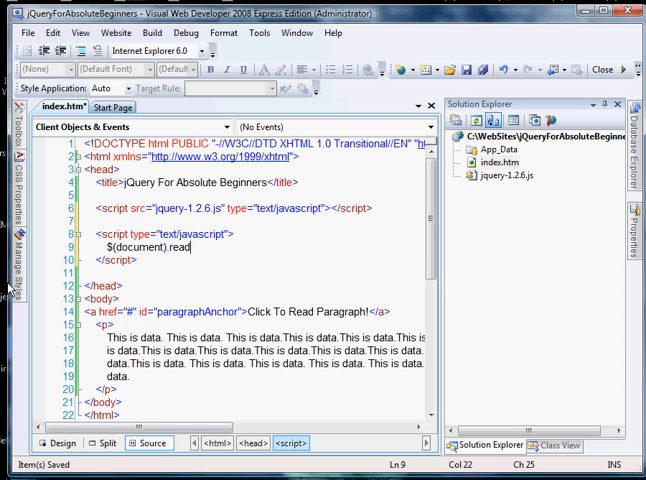
{"action": "type", "text": "y("}
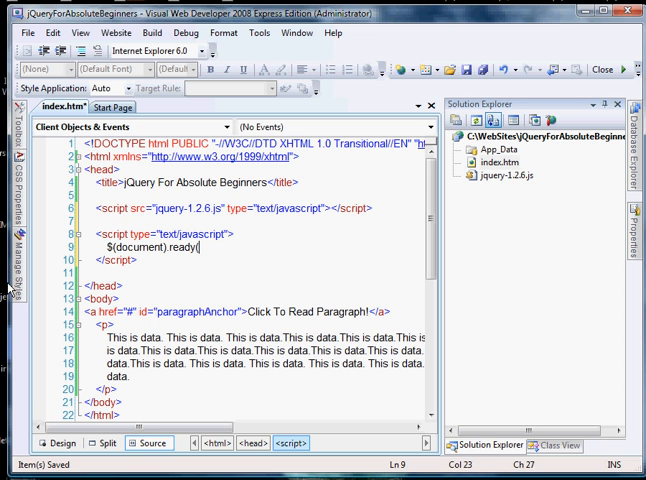
{"action": "type", "text": "function"}
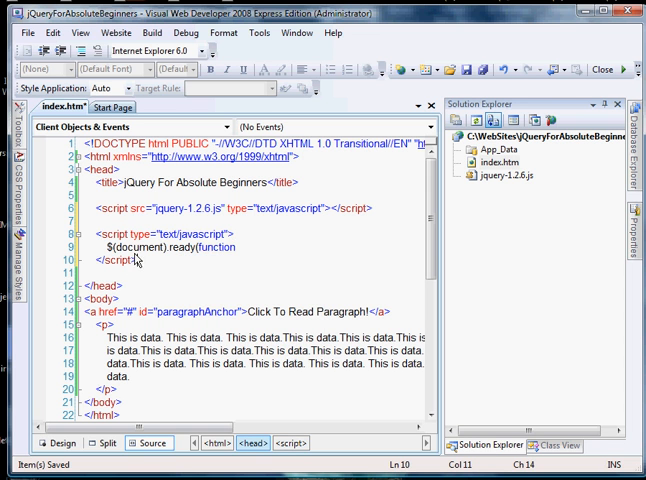
{"action": "mouse_move", "coordinate": [108, 252]}
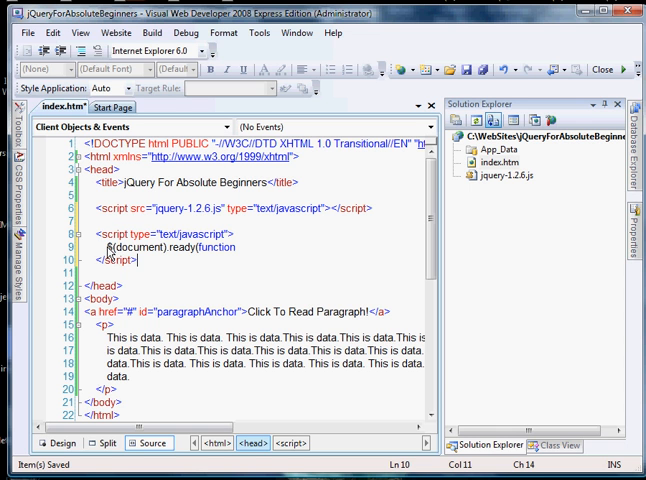
{"action": "mouse_move", "coordinate": [140, 257]}
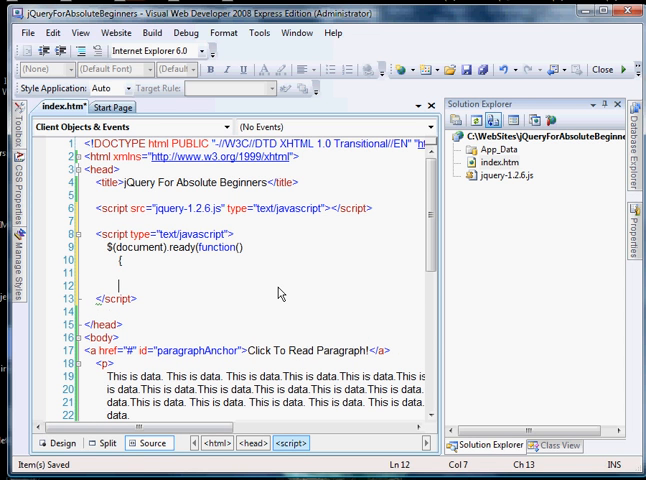
{"action": "type", "text": "})"}
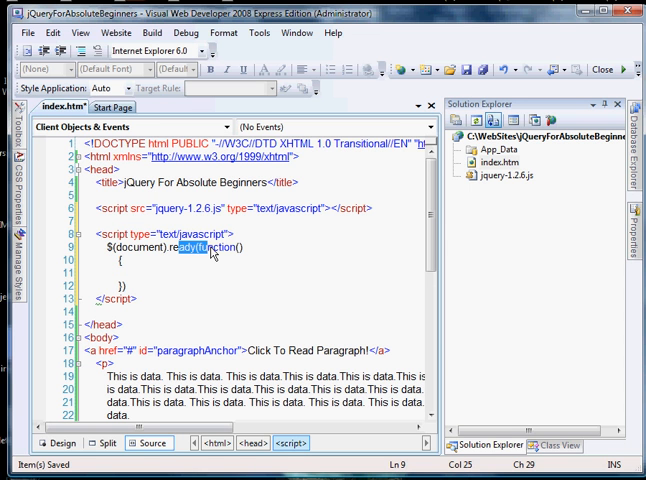
{"action": "mouse_move", "coordinate": [147, 293]}
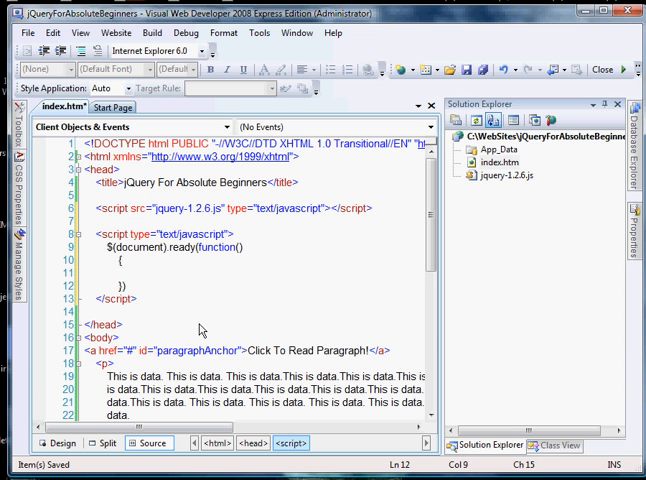
{"action": "type", "text": ";"}
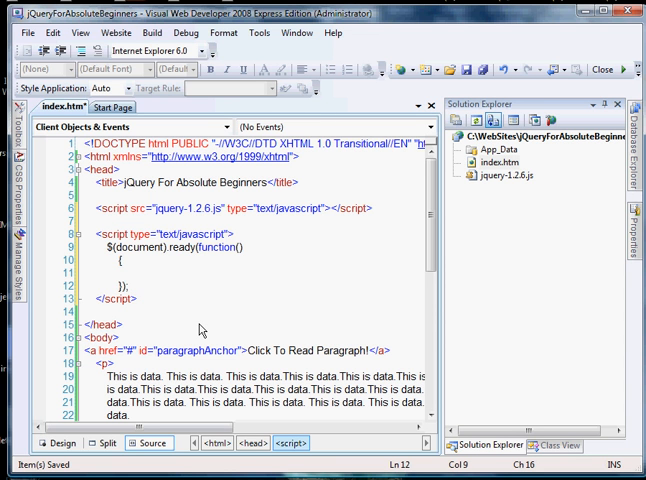
- Type $('p').hide(); inside the ready handler's function body
{"action": "left_click", "coordinate": [130, 270]}
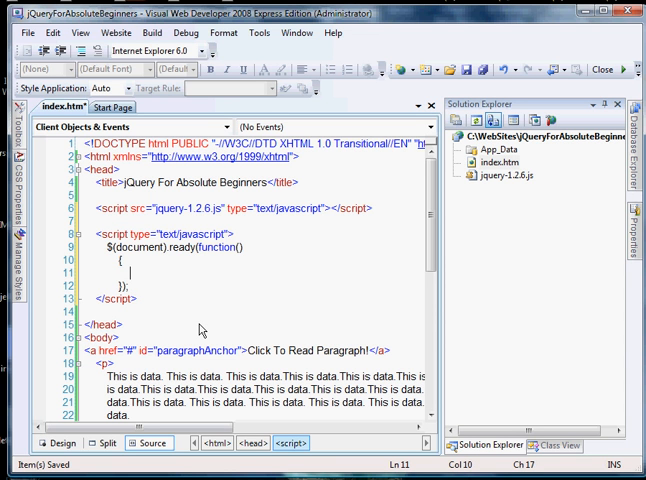
{"action": "scroll", "scroll_direction": "down", "scroll_amount": 3}
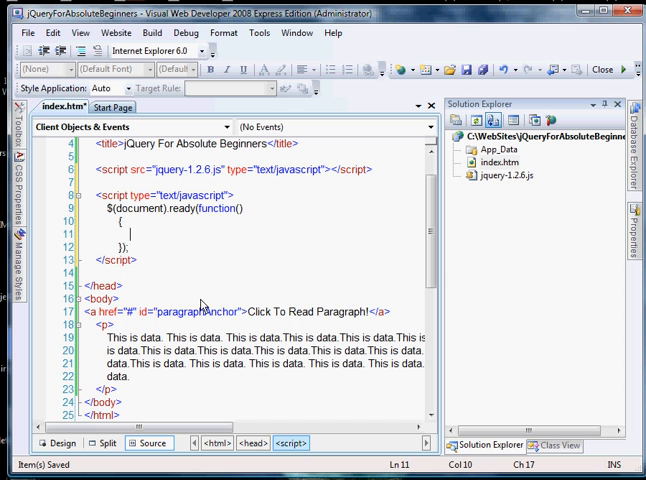
{"action": "type", "text": "$"}
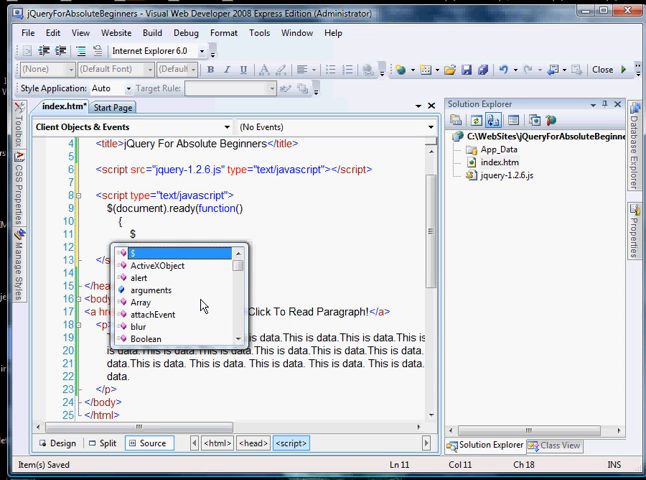
{"action": "type", "text": "("}
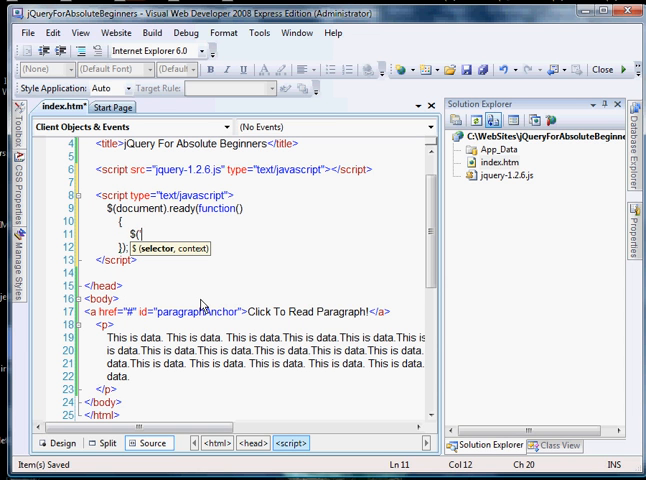
{"action": "type", "text": "'p'"}
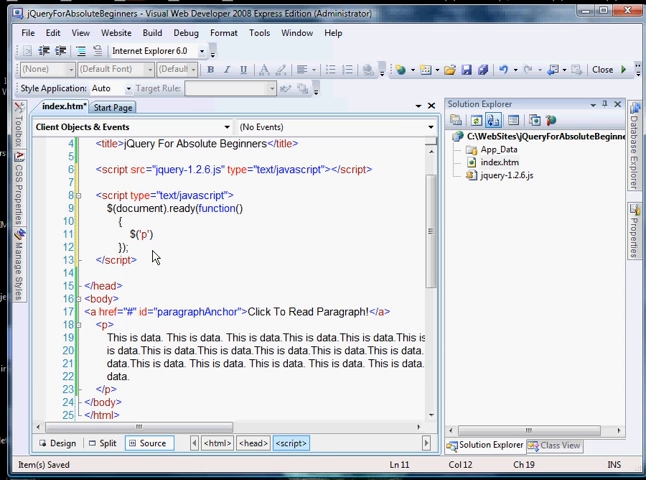
{"action": "mouse_move", "coordinate": [161, 242]}
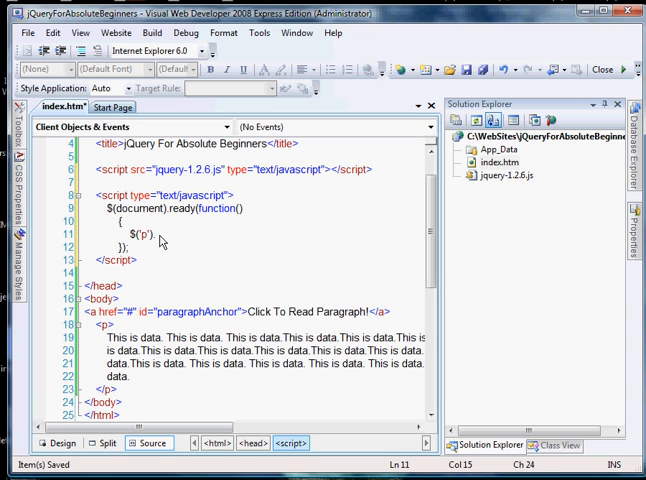
{"action": "type", "text": ".hide()"}
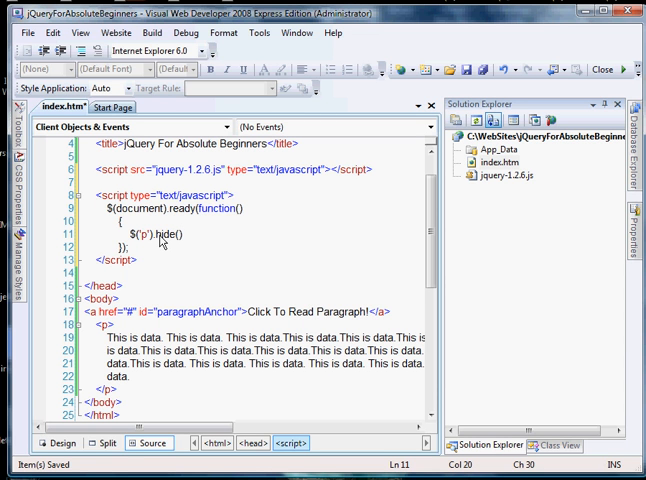
{"action": "type", "text": ";"}
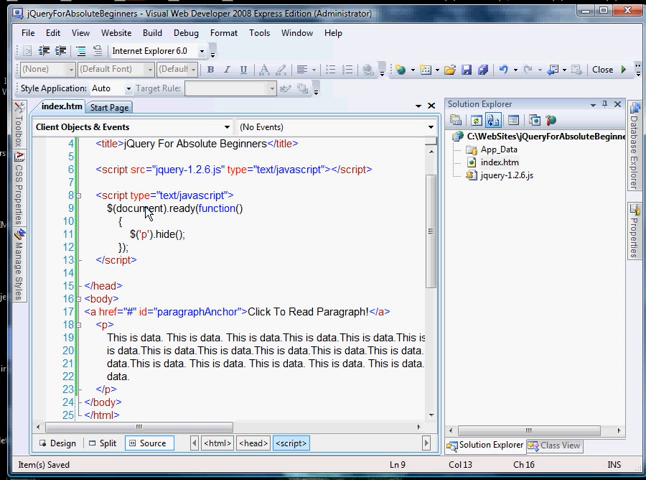
{"action": "mouse_move", "coordinate": [186, 213]}
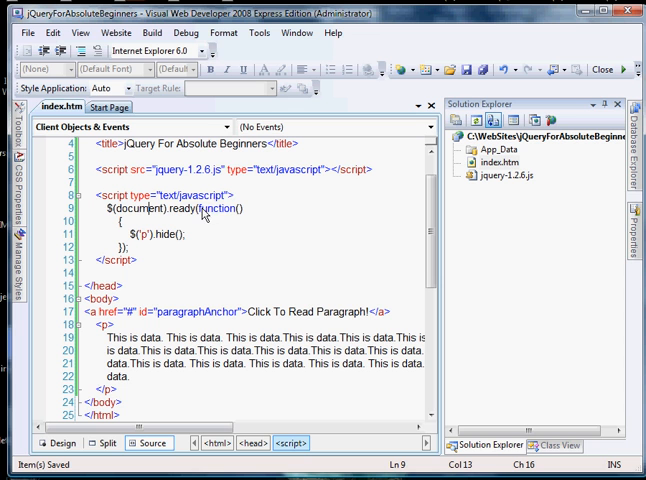
- Highlight 'document' and the '$' function in the ready handler code
{"action": "double_click", "coordinate": [215, 209]}
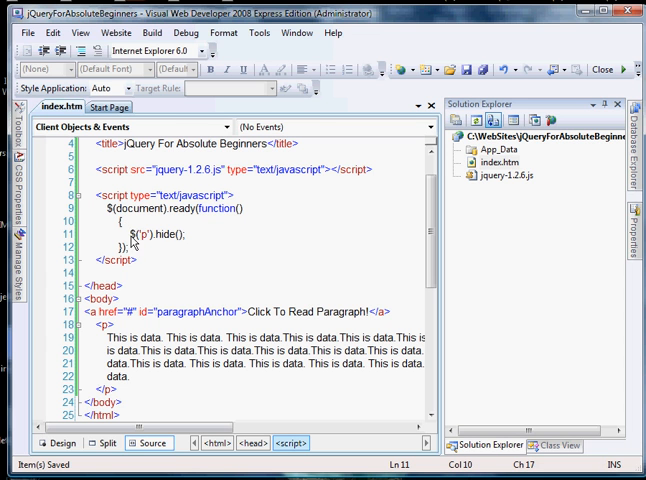
{"action": "double_click", "coordinate": [138, 234]}
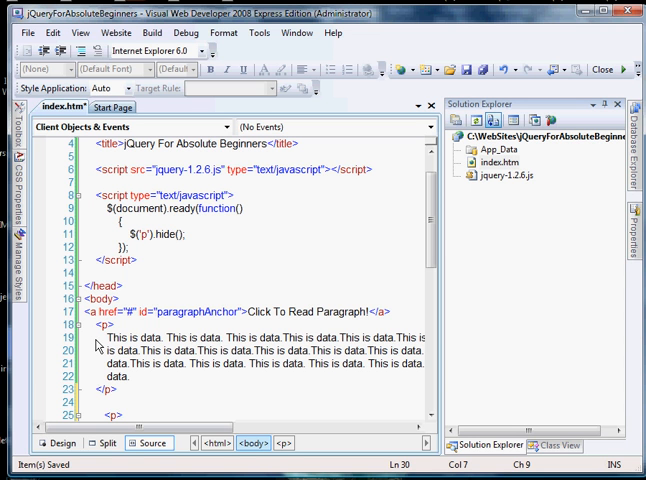
- Give the first paragraph id 'paragraph1' and change the hide selector to 'p#paragraph1'
{"action": "left_click", "coordinate": [108, 416]}
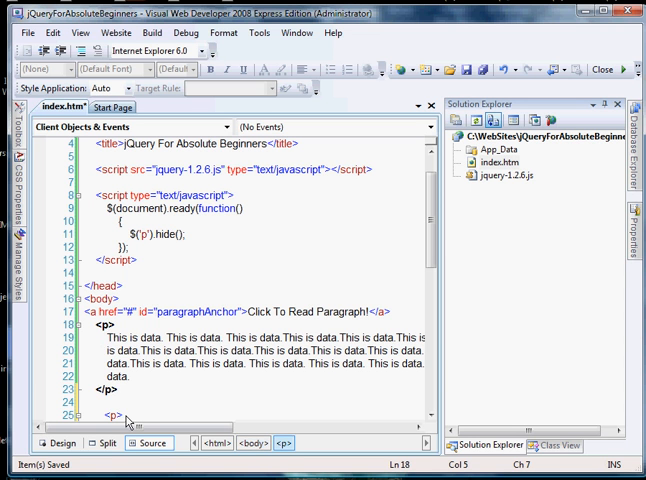
{"action": "type", "text": "id=\"p\""}
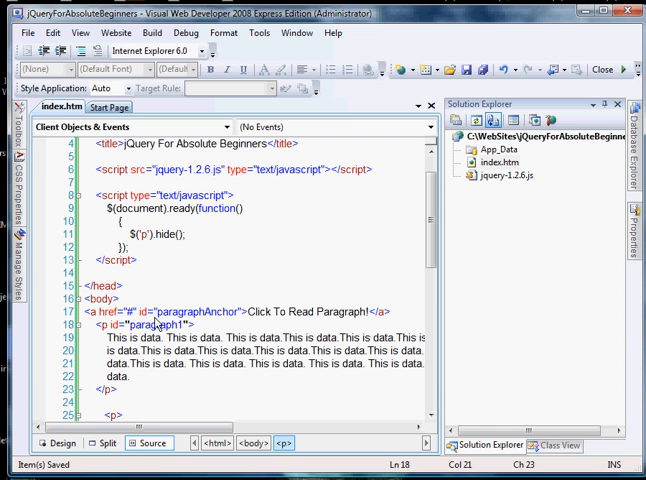
{"action": "double_click", "coordinate": [157, 324]}
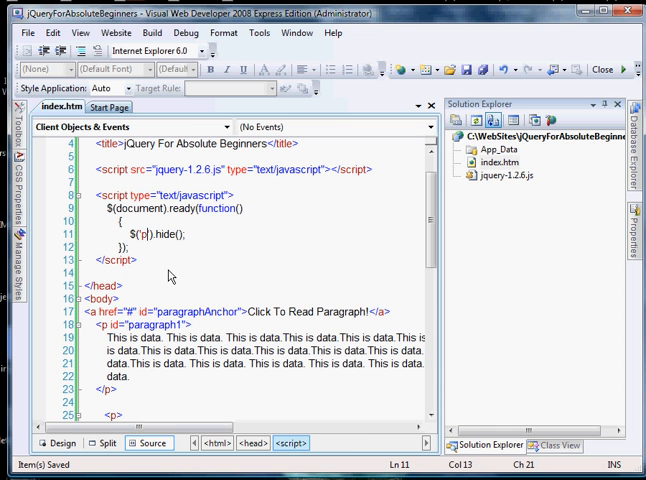
{"action": "type", "text": "#paragraph1"}
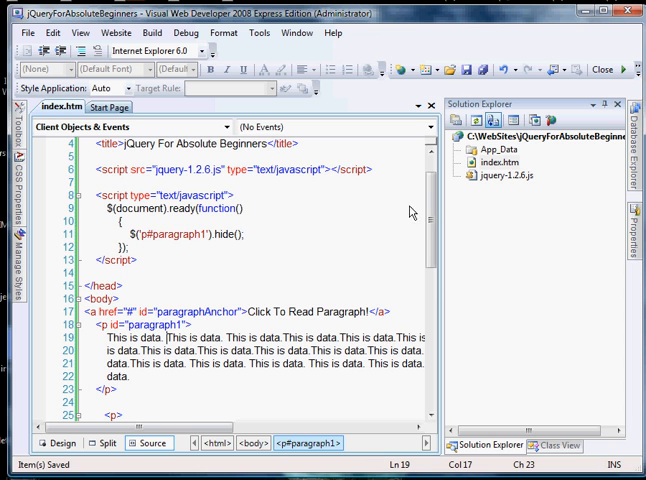
{"action": "scroll", "scroll_direction": "down", "scroll_amount": 3}
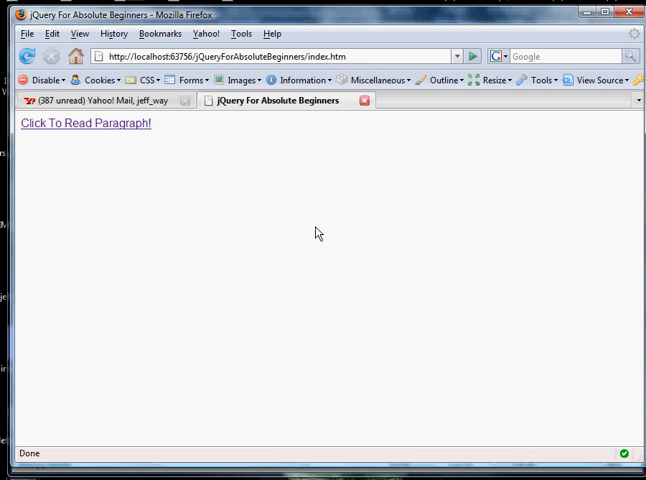
{"action": "mouse_move", "coordinate": [44, 152]}
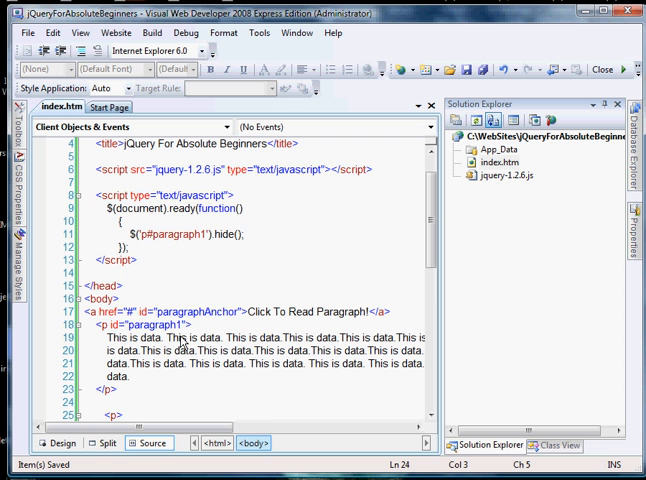
{"action": "mouse_move", "coordinate": [270, 318]}
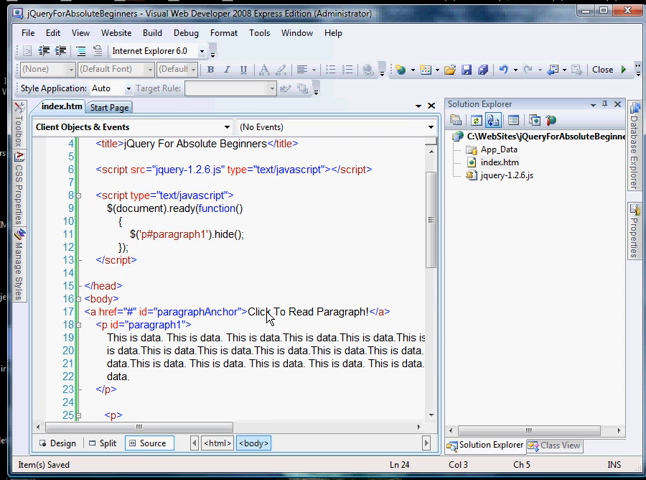